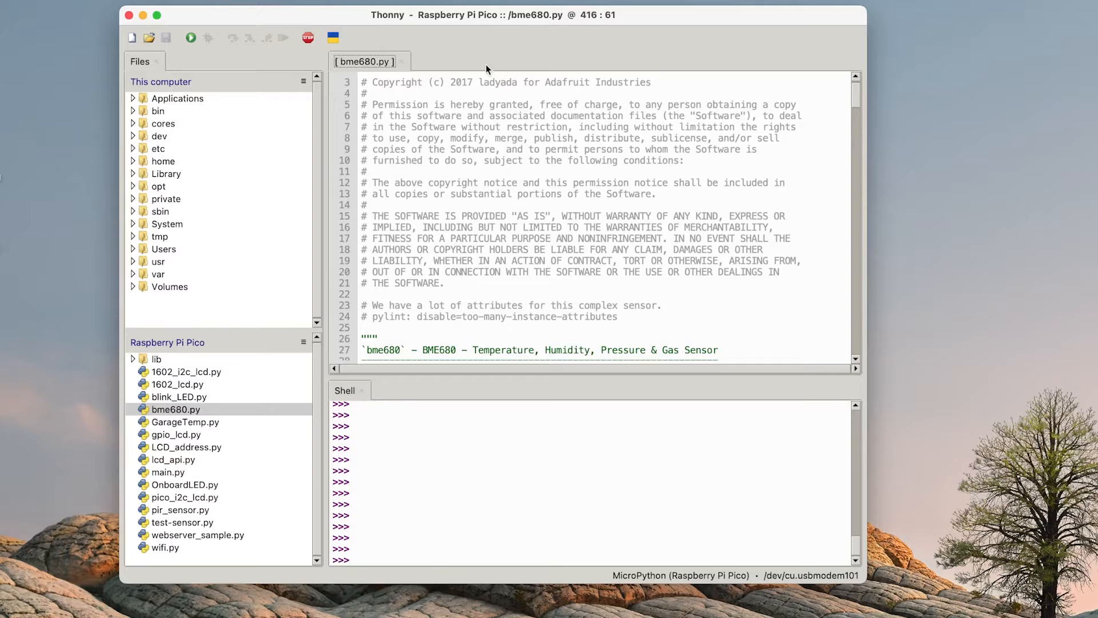
mouse_move(540, 205)
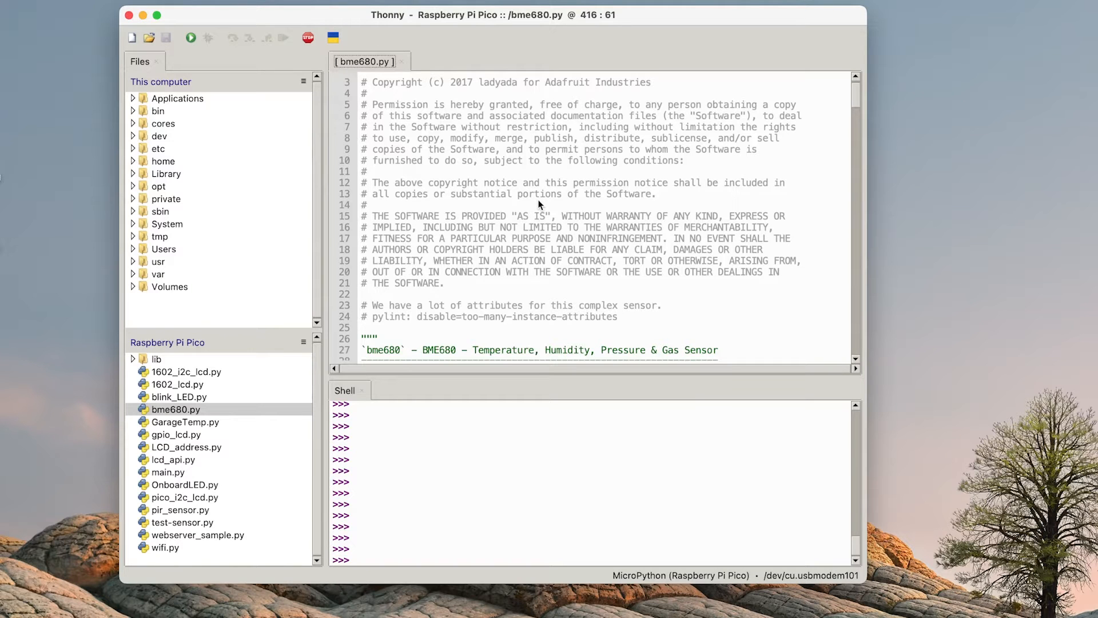
Step: Open test-sensor.py from the Pico, review its bme680 import, and start it running
scroll("down", 3)
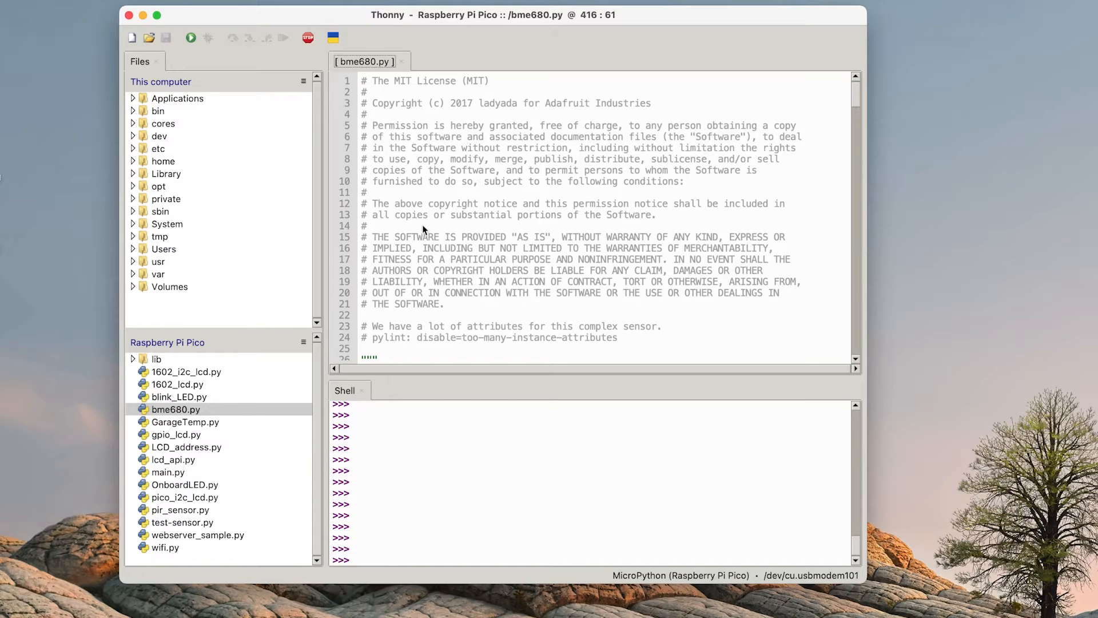
mouse_move(312, 423)
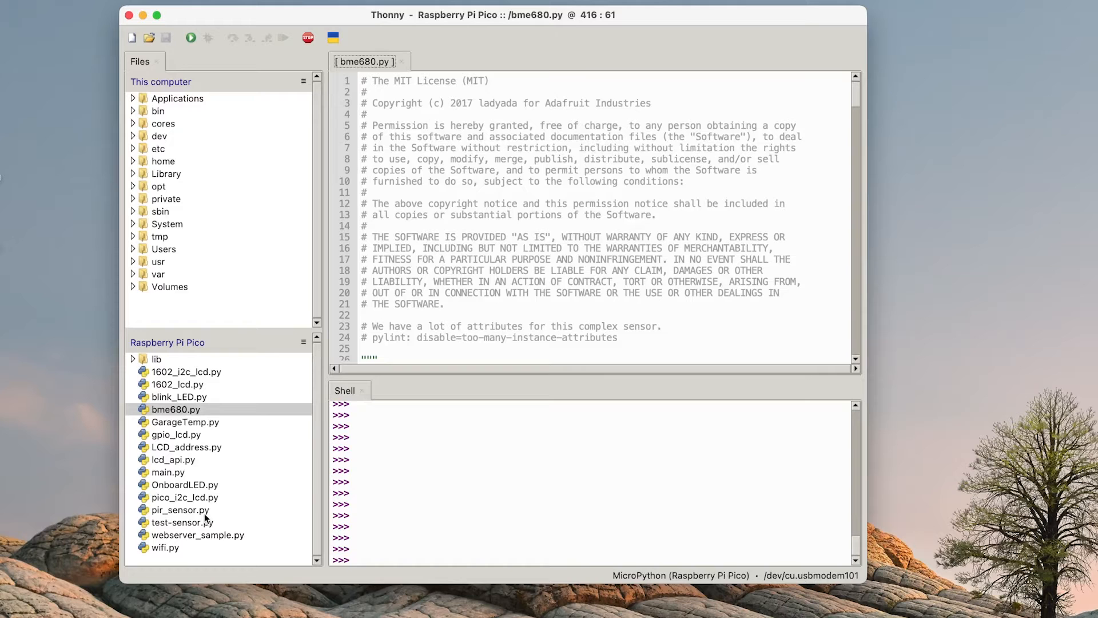
mouse_move(189, 471)
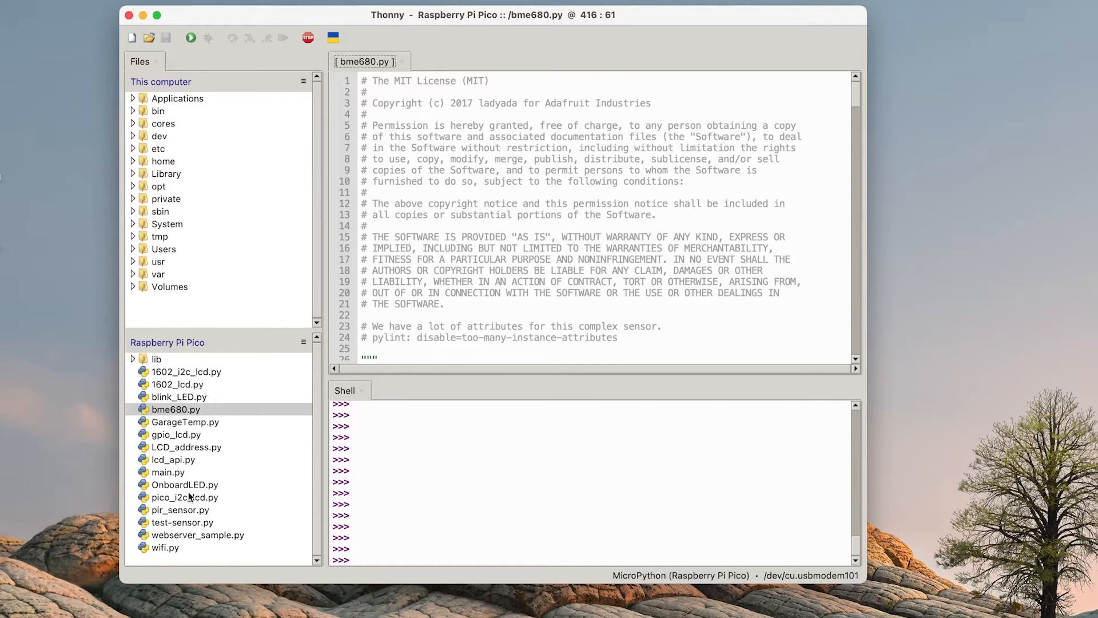
double_click(181, 522)
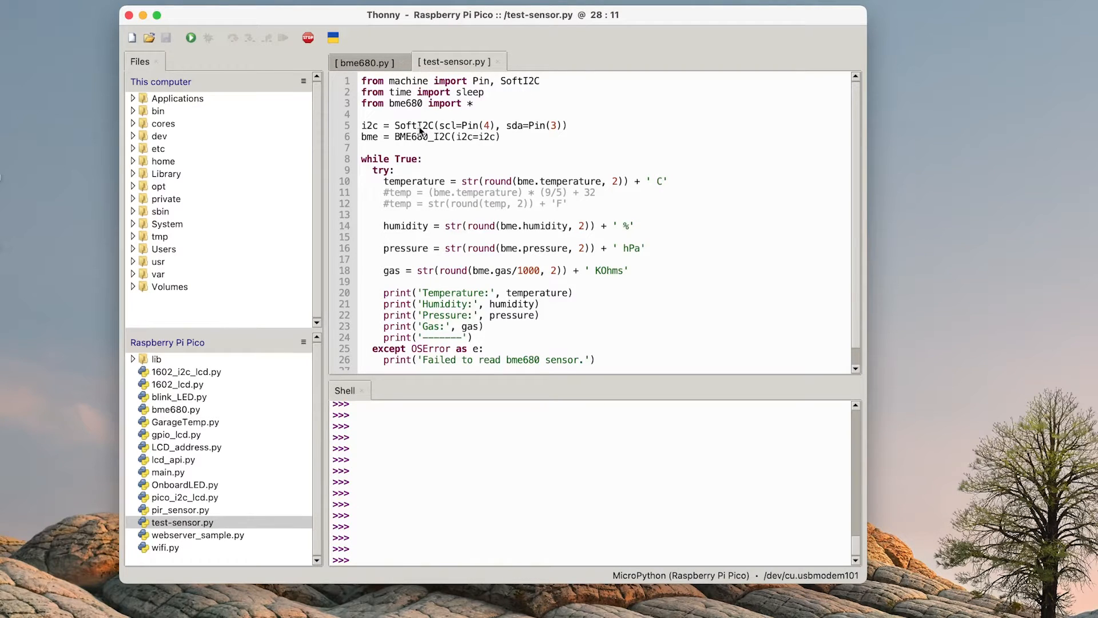
double_click(537, 125)
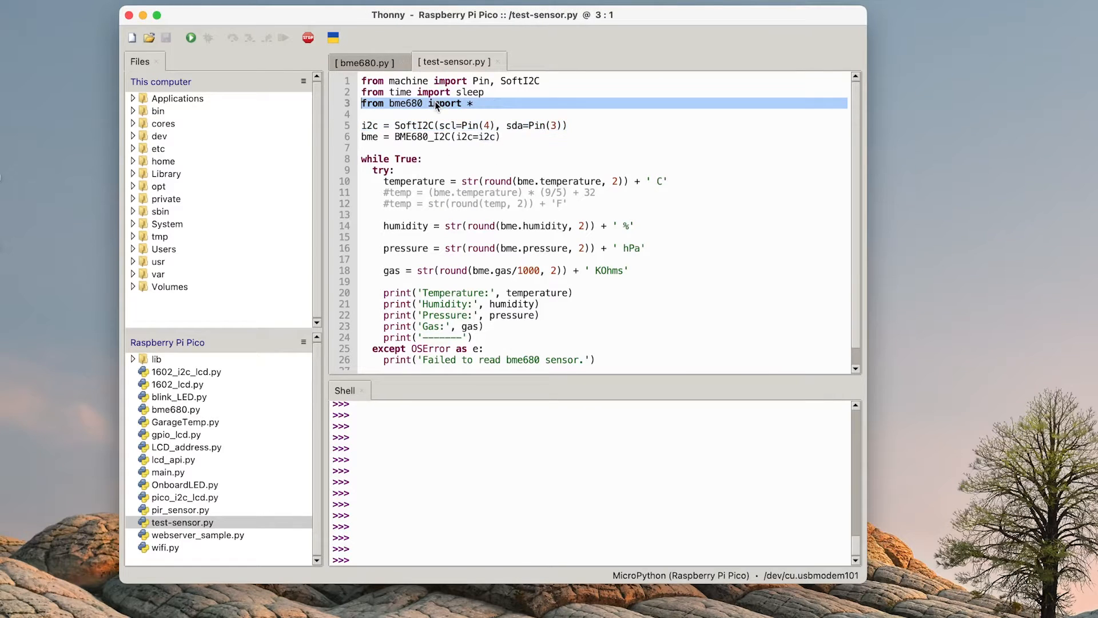
mouse_move(470, 133)
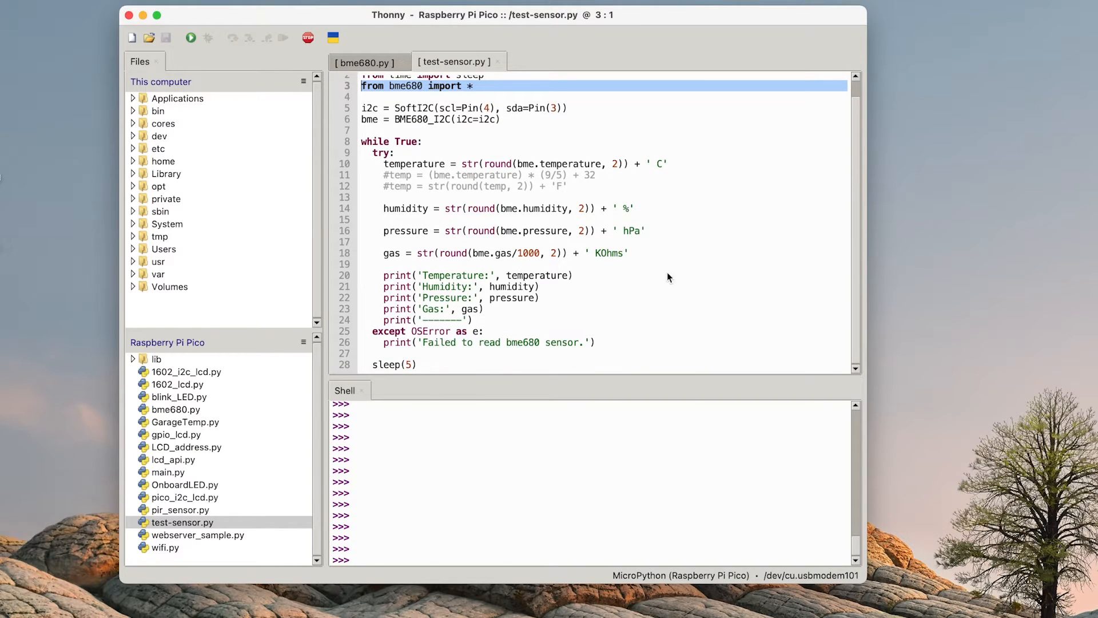
mouse_move(460, 288)
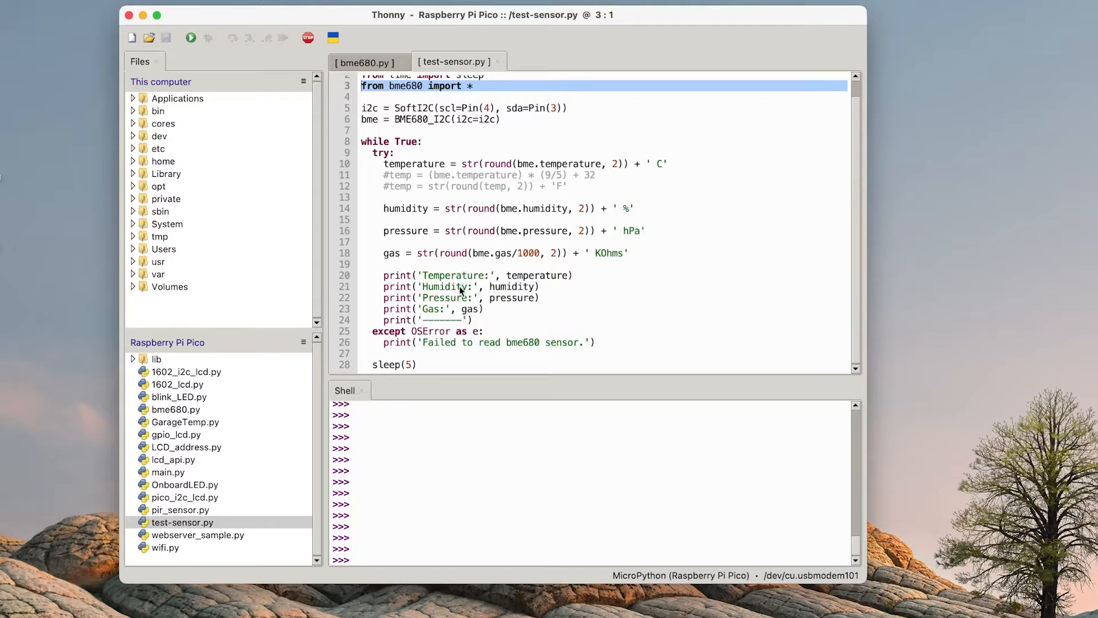
mouse_move(508, 298)
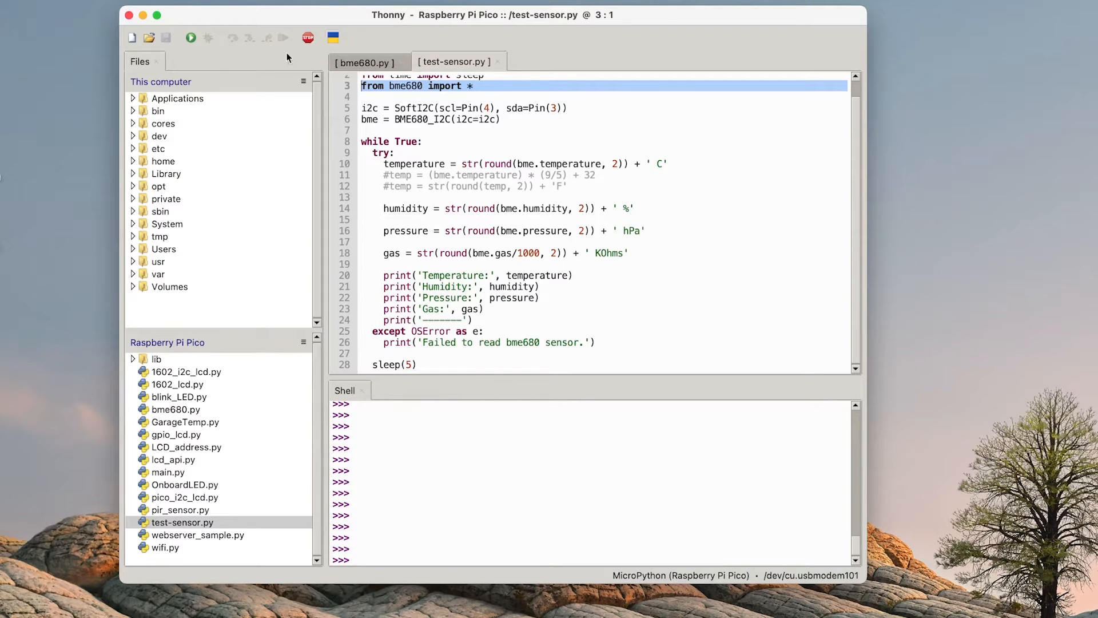
left_click(190, 37)
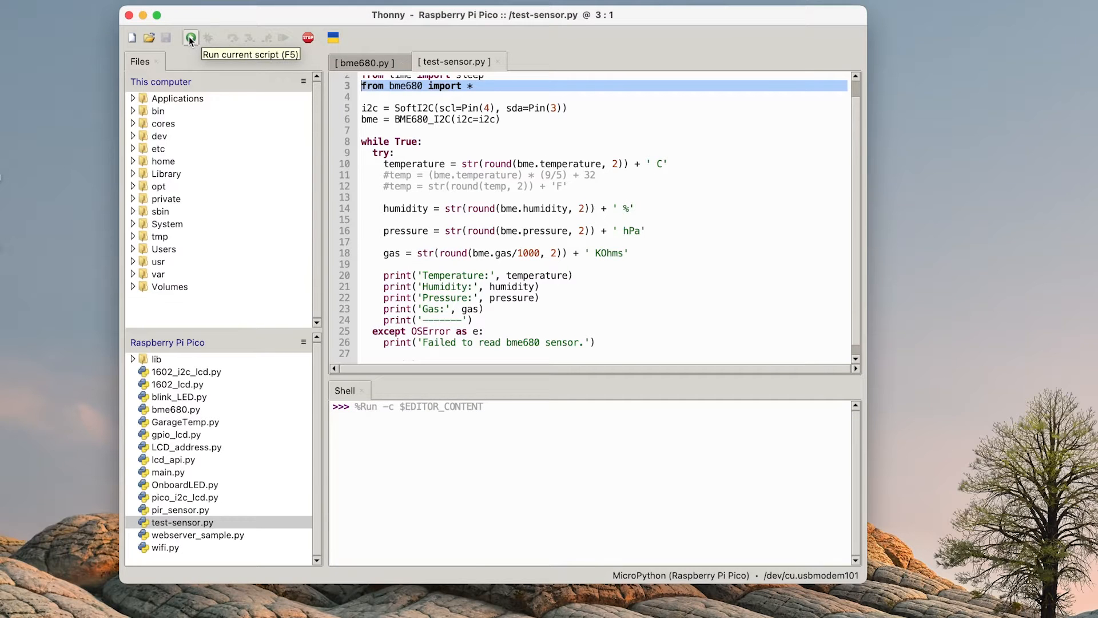
Step: Stop the sensor test after its readings print and close the test-sensor.py tab
left_click(190, 38)
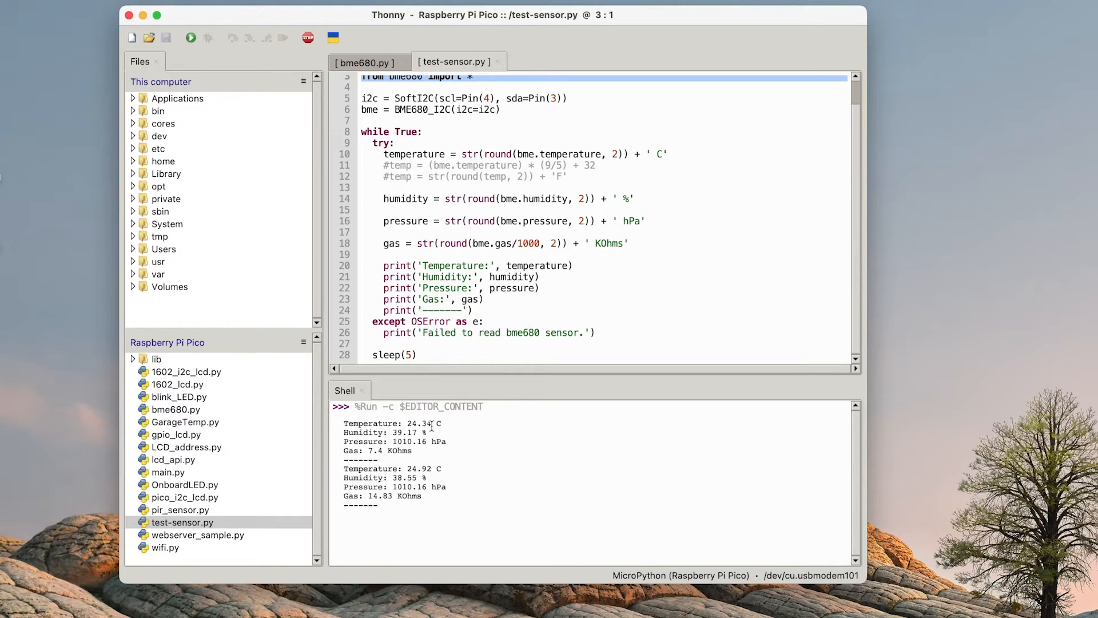
mouse_move(433, 436)
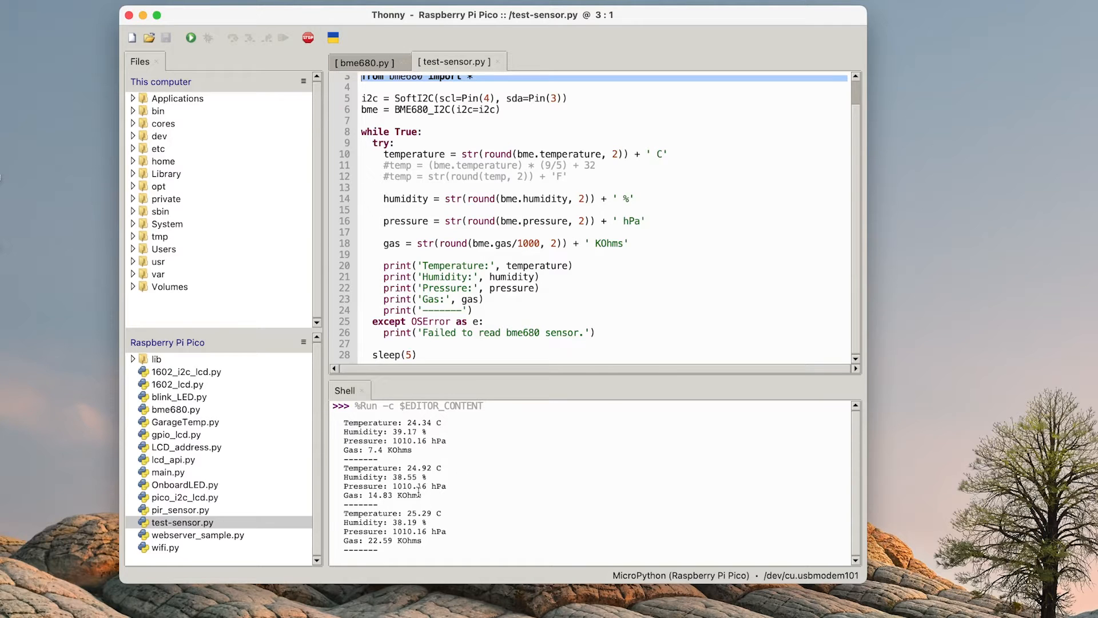
mouse_move(482, 512)
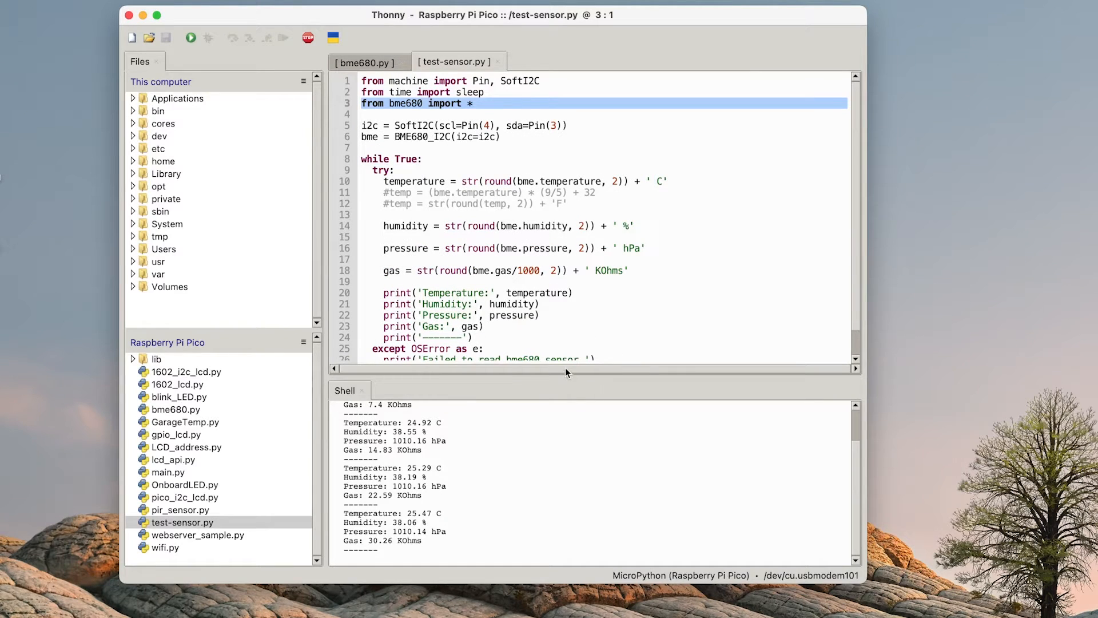
mouse_move(144, 513)
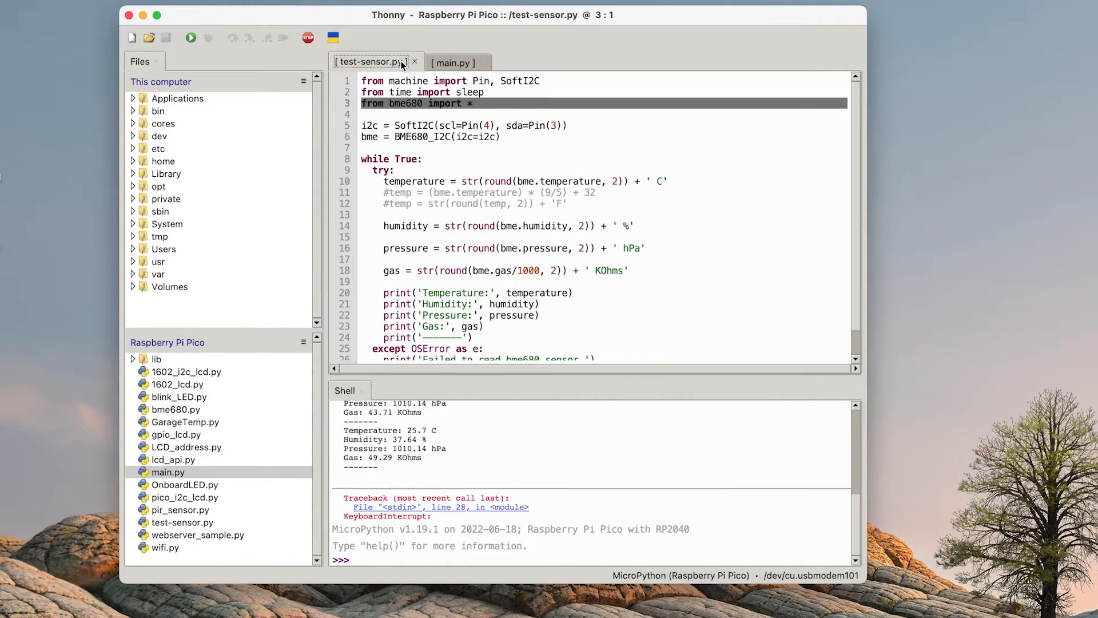
left_click(455, 62)
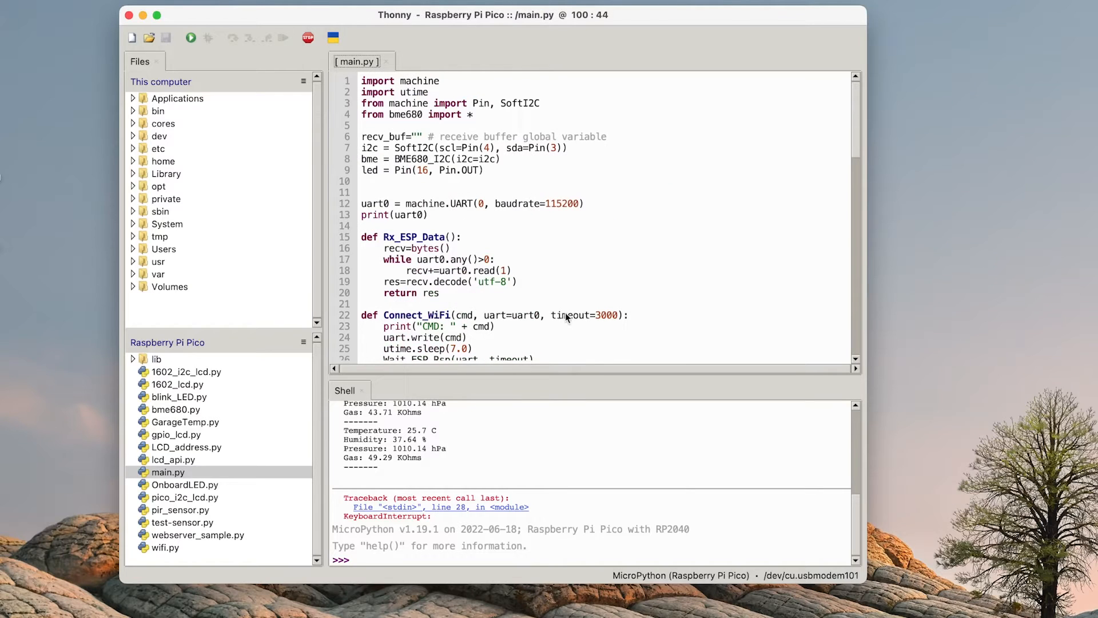
Step: Start main.py, the web server script, running on the Pico
scroll("down", 3)
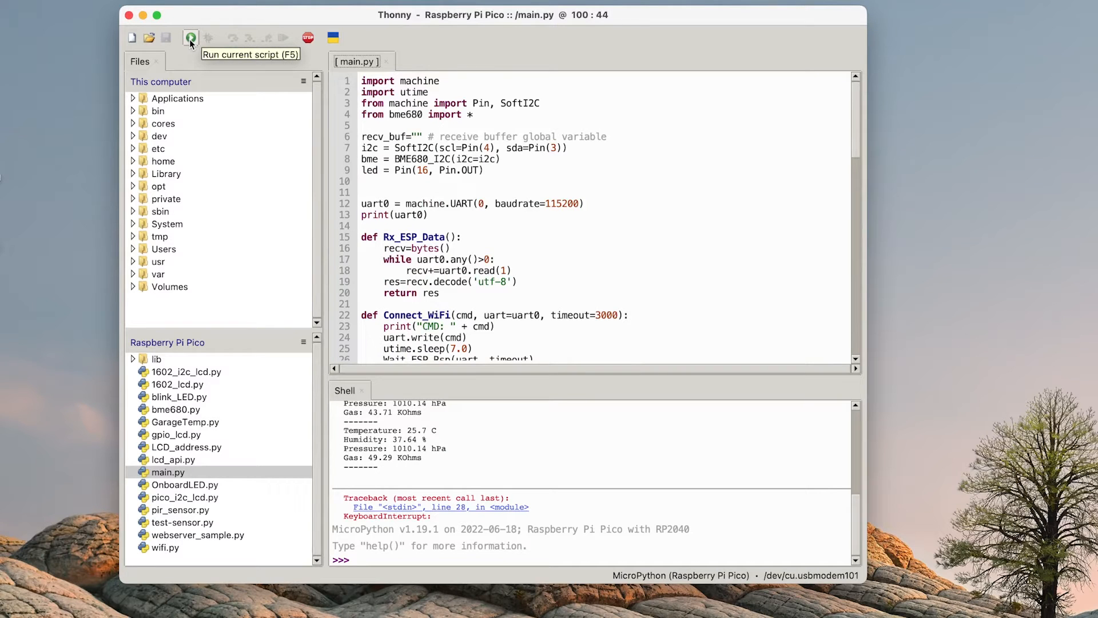
left_click(190, 38)
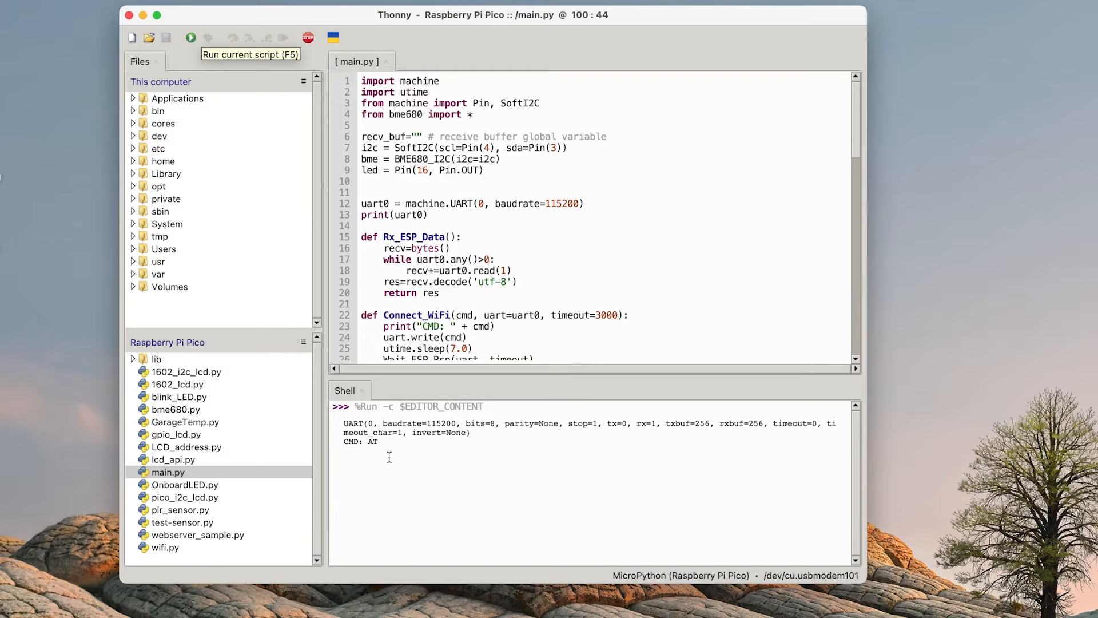
mouse_move(483, 453)
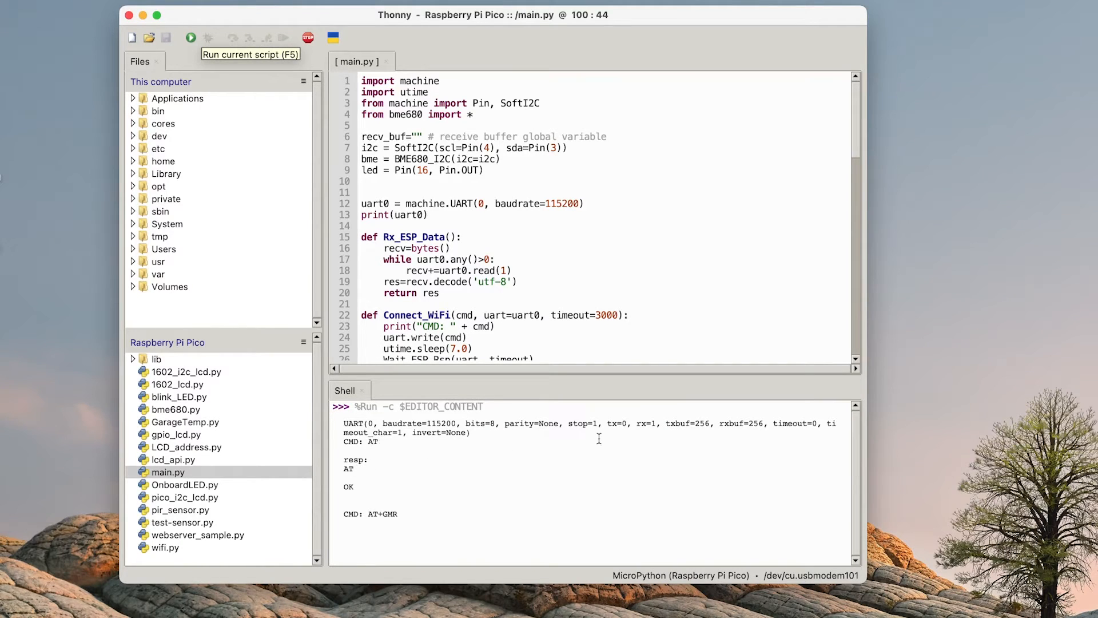
Step: Follow the AT command output and highlight the CWJAP WiFi join line in the shell
scroll("down", 3)
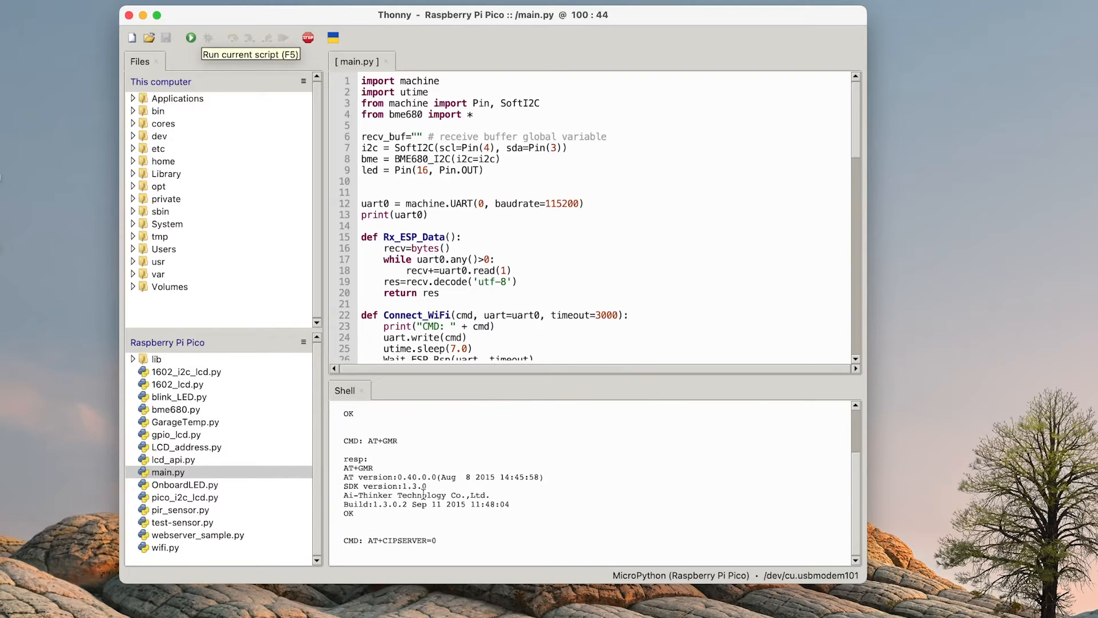
scroll("down", 3)
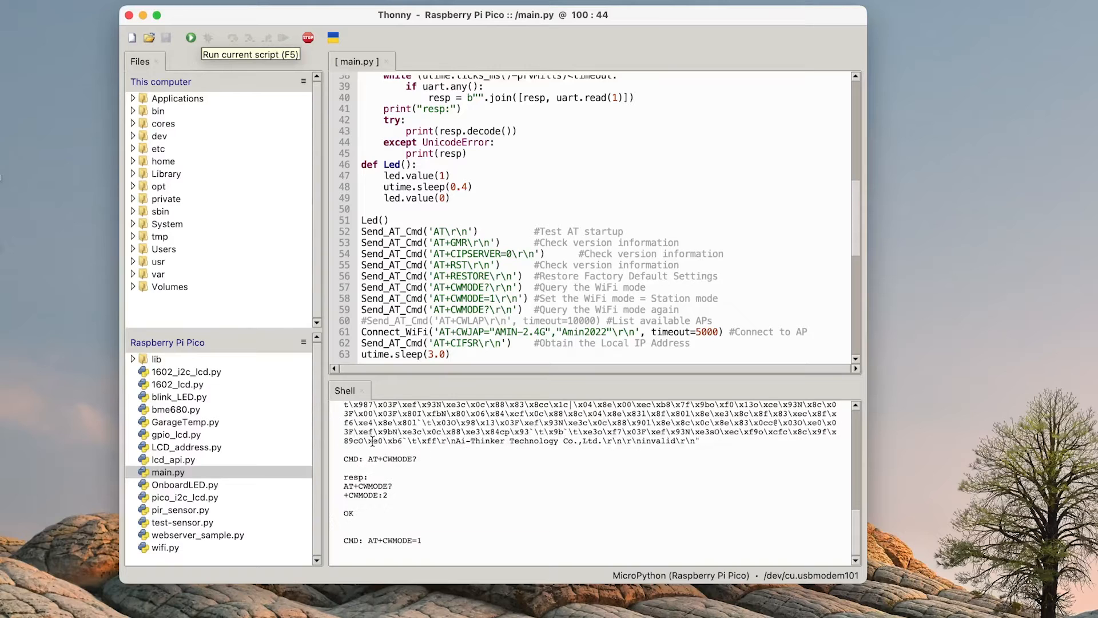
mouse_move(437, 476)
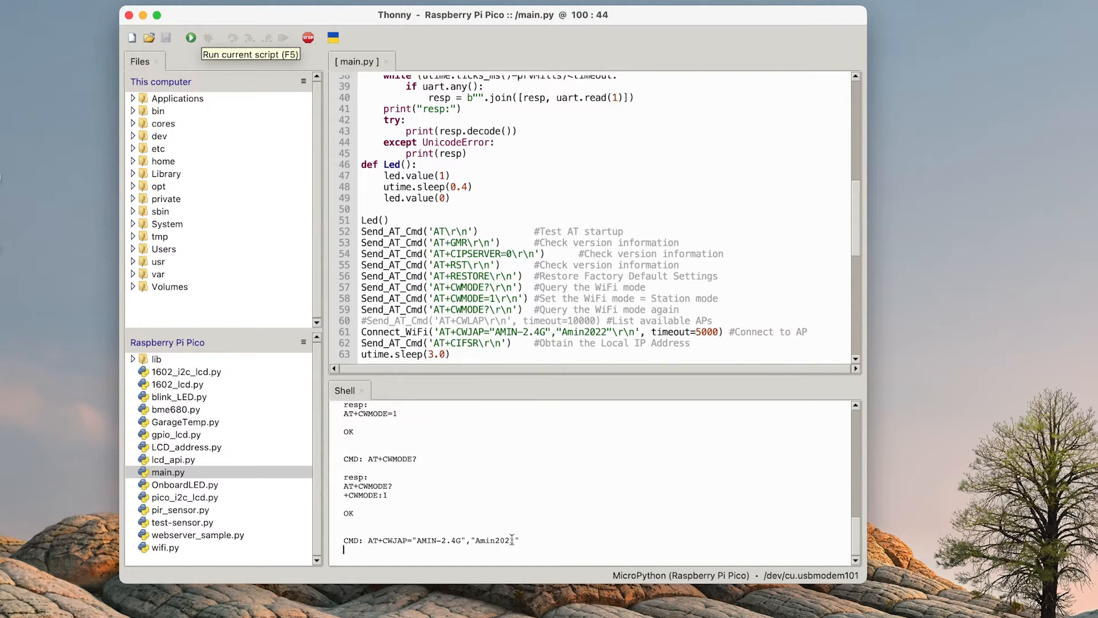
triple_click(430, 540)
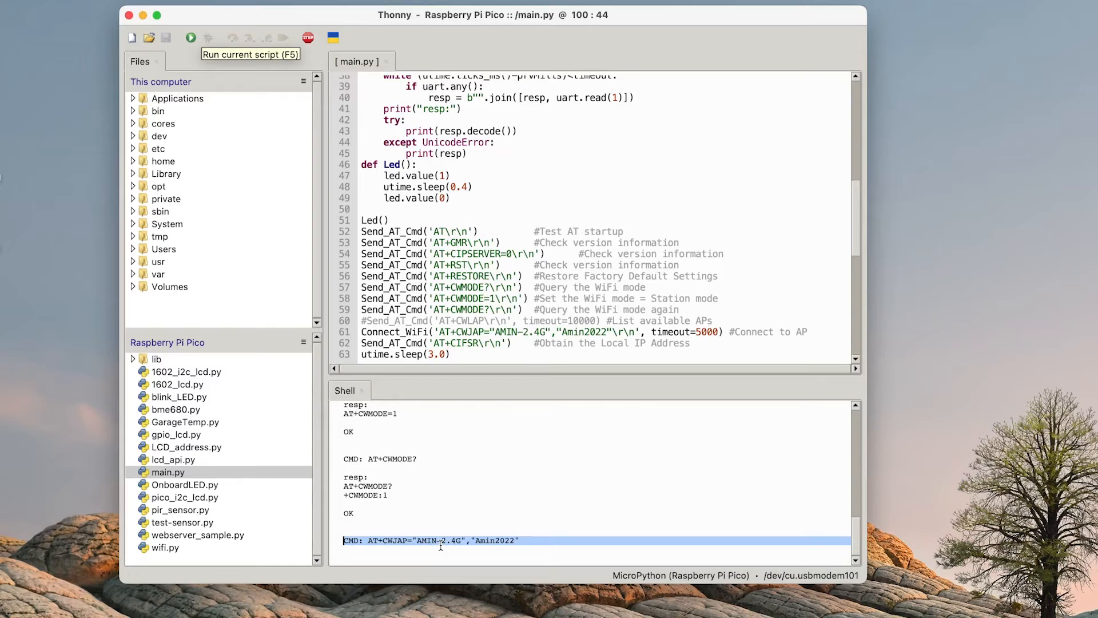
mouse_move(624, 550)
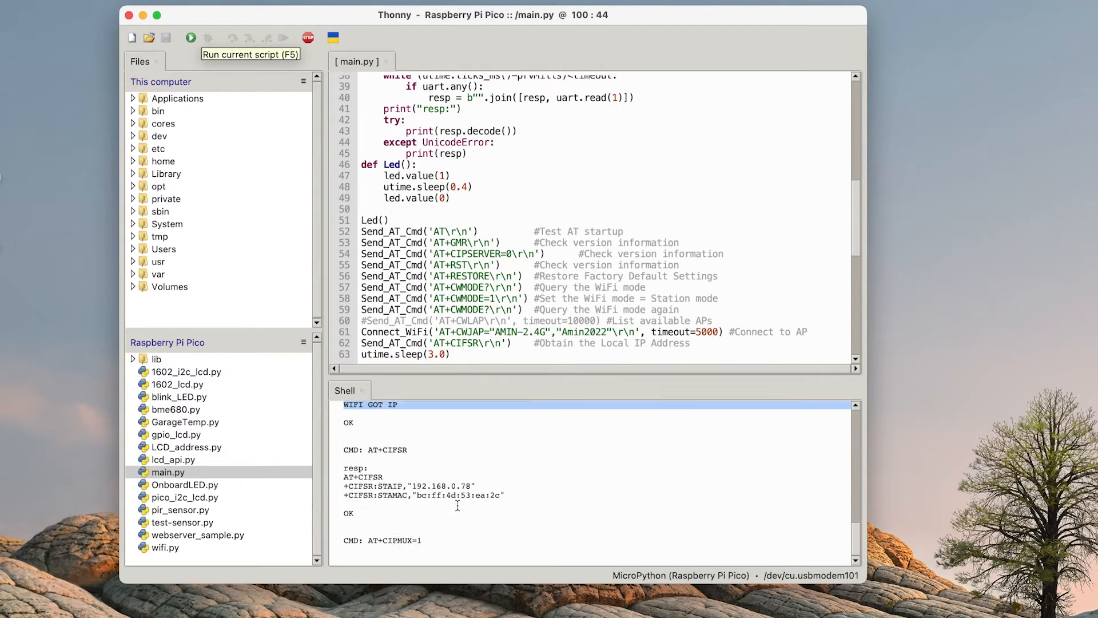
mouse_move(487, 524)
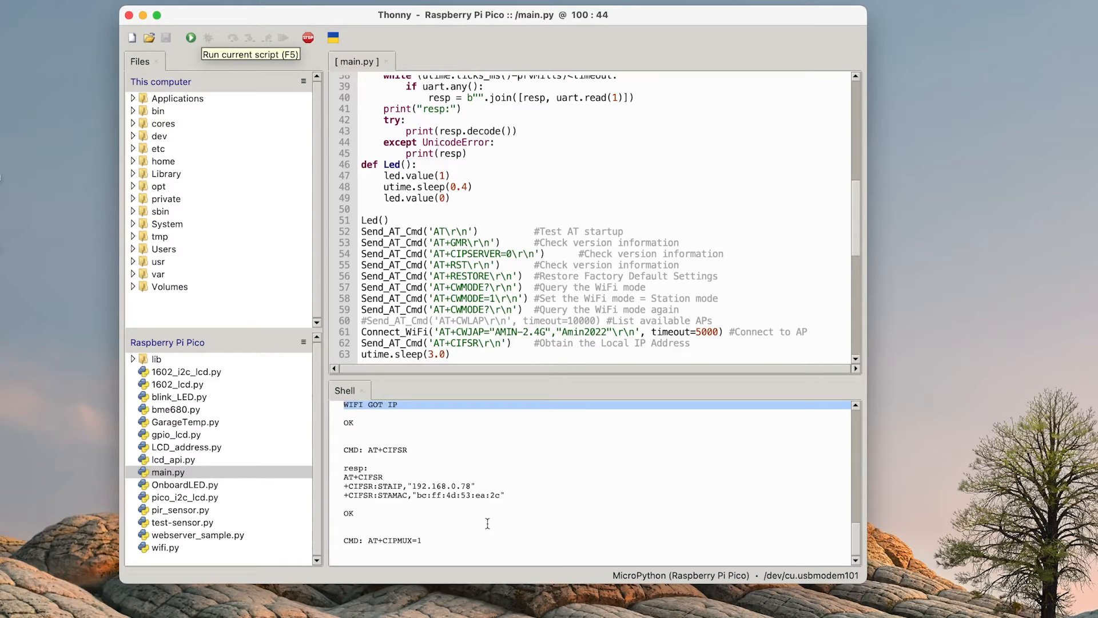
scroll("down", 3)
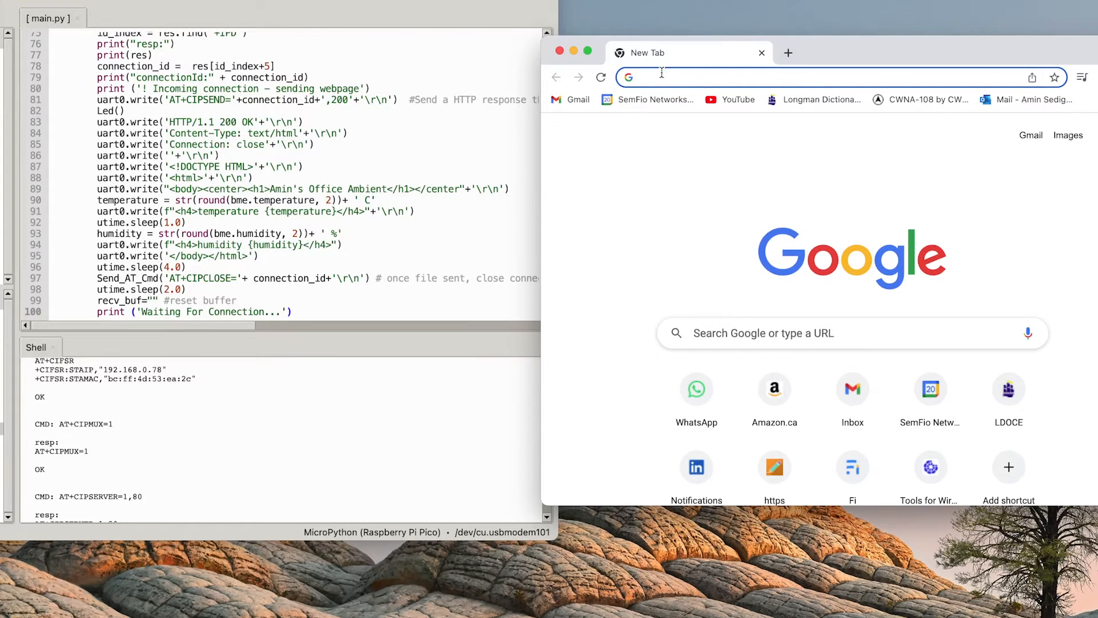
Step: Enter 192.168.0.78 in Chrome's address bar and load the Pico web server page
type("192.168.0.106")
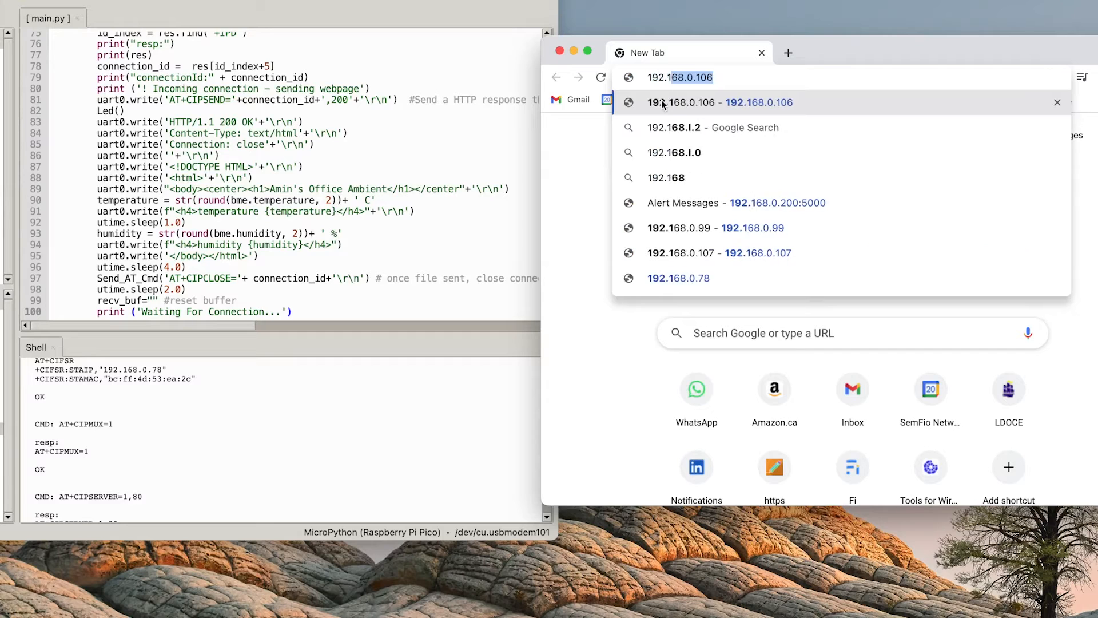
type("192.168.0.78")
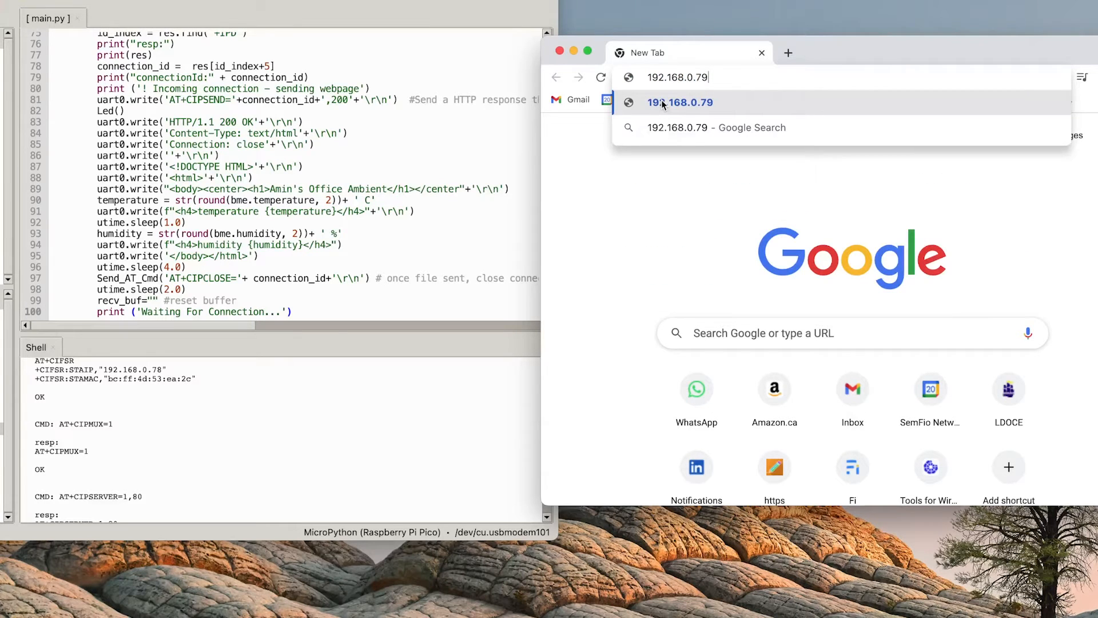
left_click(680, 103)
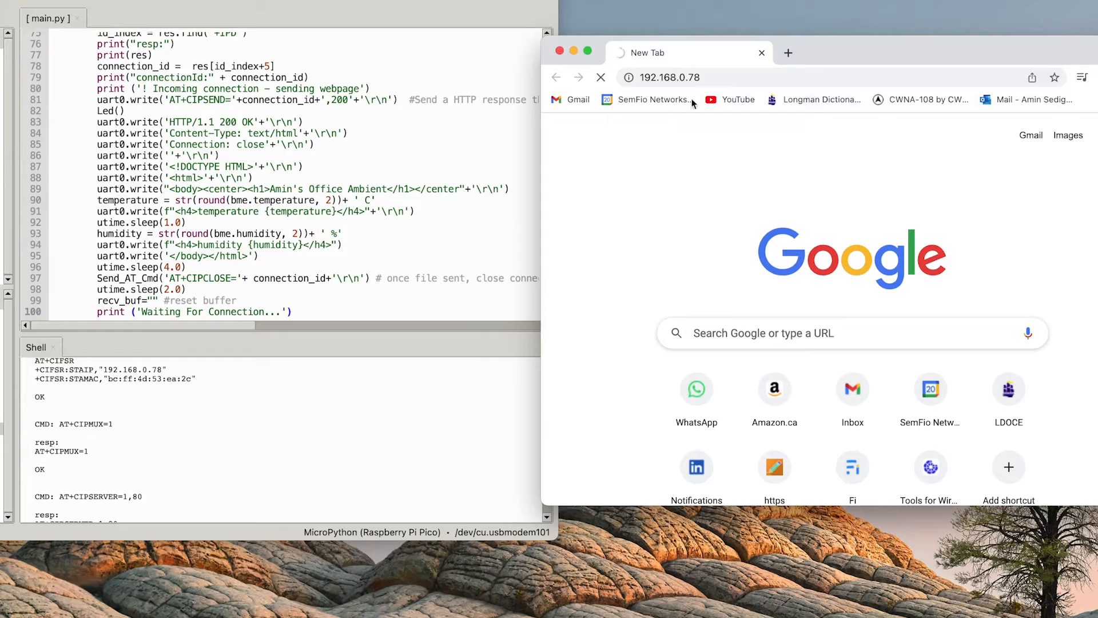